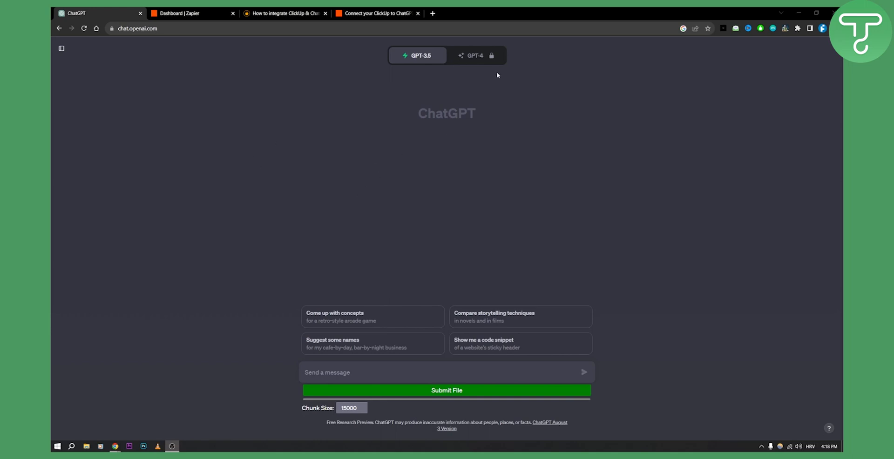
mouse_move(560, 94)
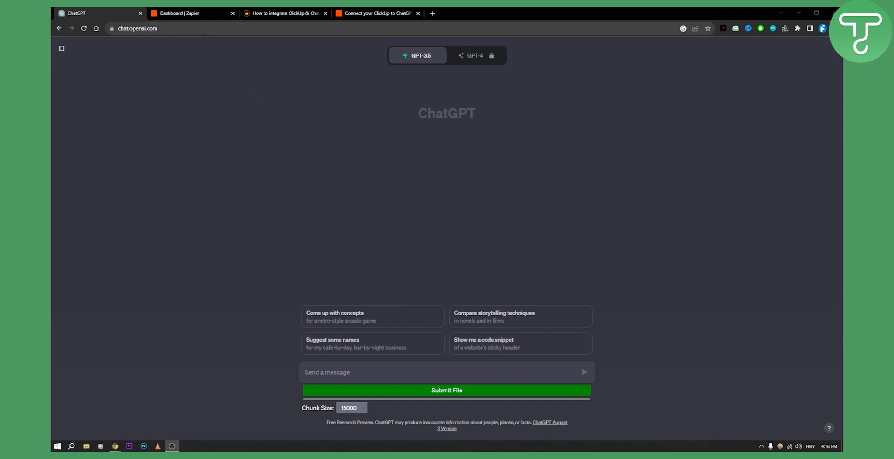
- Pair ChatGPT (searched 'chat') with ClickUp (searched 'click') in the Make a Zap form
left_click(190, 13)
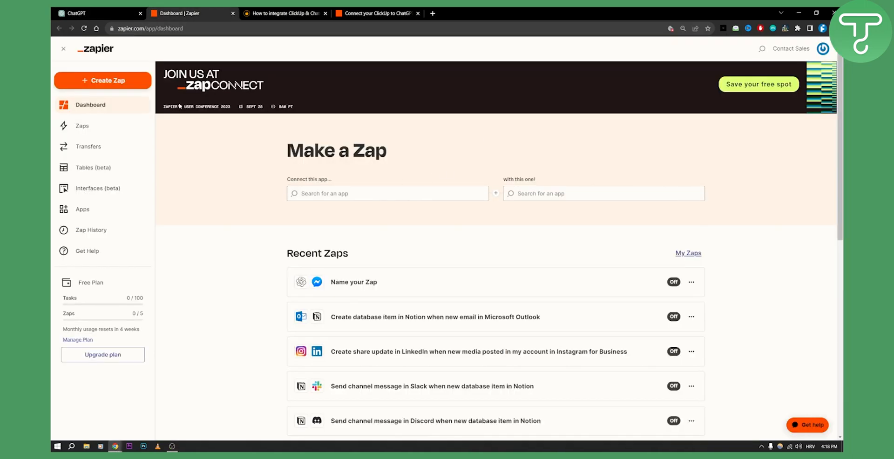
mouse_move(335, 167)
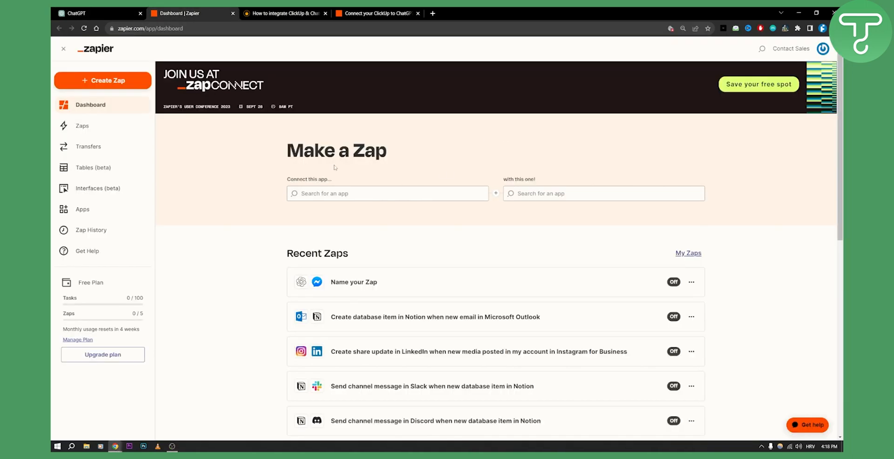
left_click(388, 192)
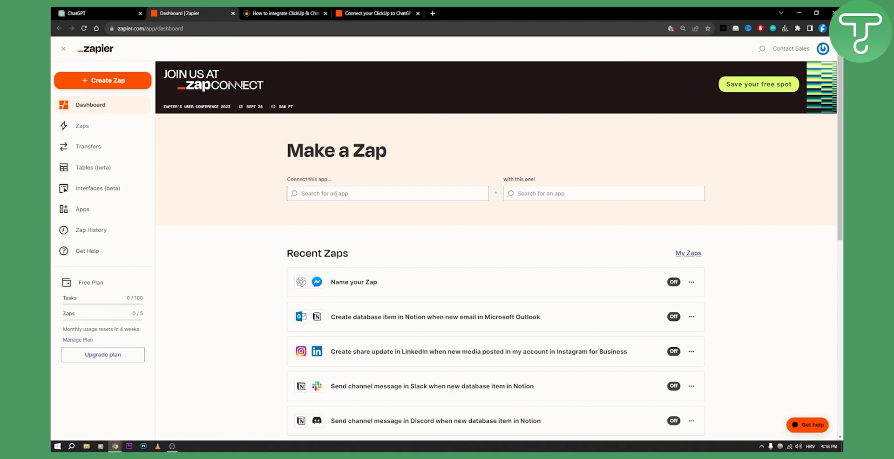
left_click(388, 193)
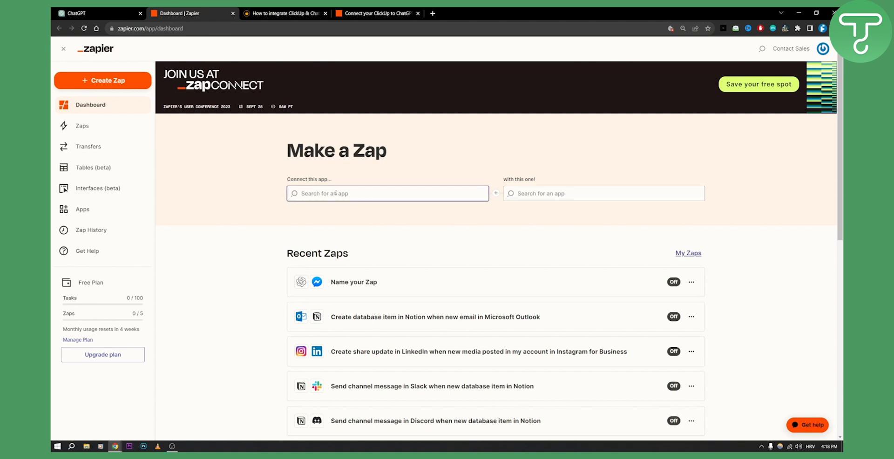
type("chatgpt")
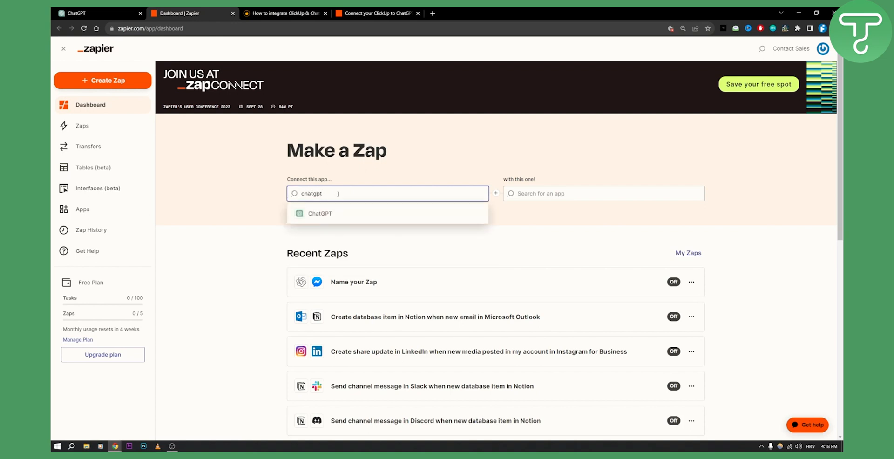
left_click(319, 213)
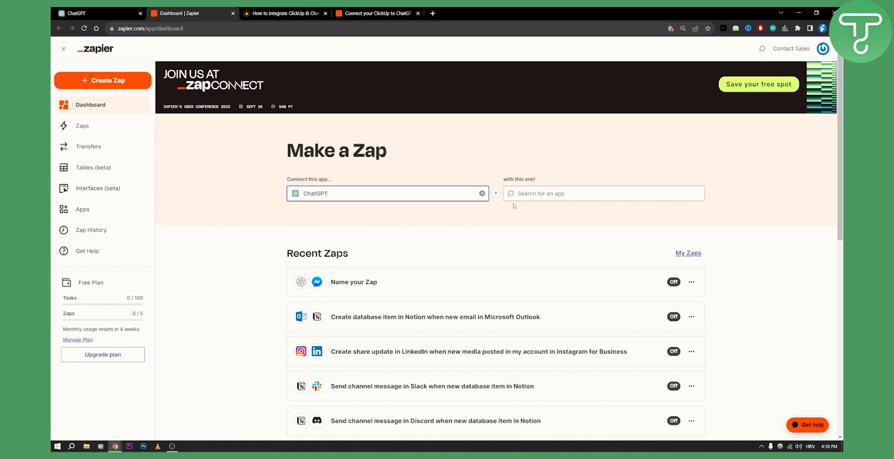
type("clickUp")
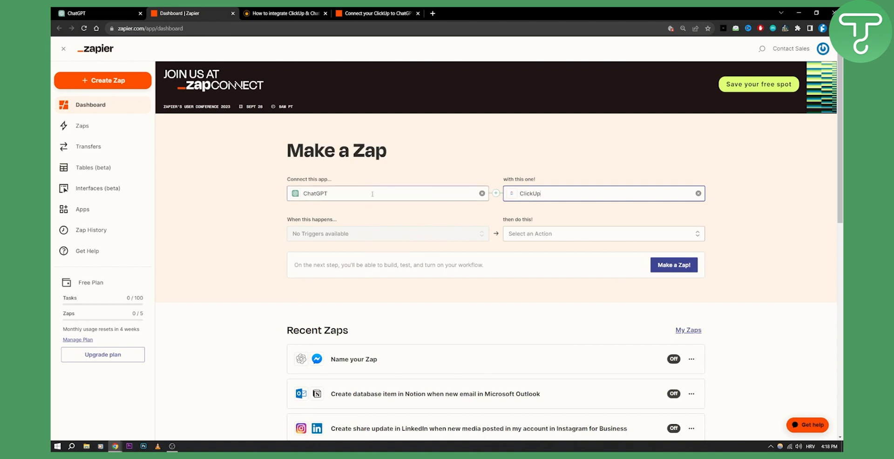
mouse_move(432, 215)
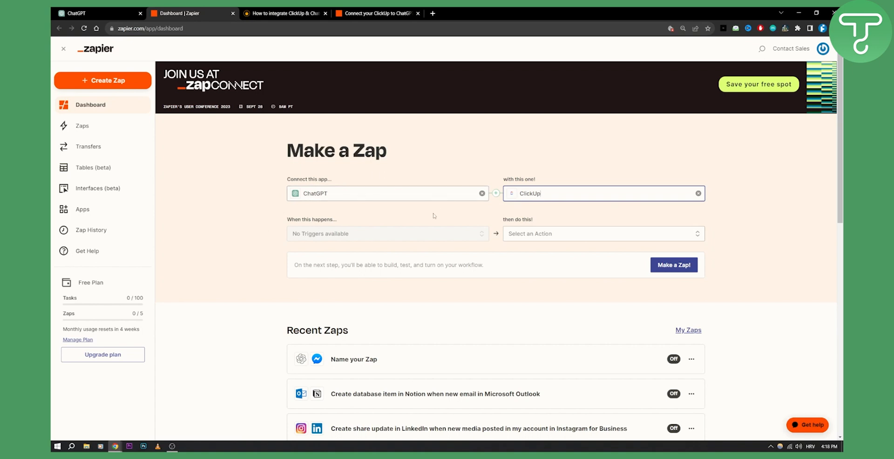
- Switch from the Zapier dashboard to the Integrately 'How to integrate ClickUp & ChatGPT' page
scroll("down", 3)
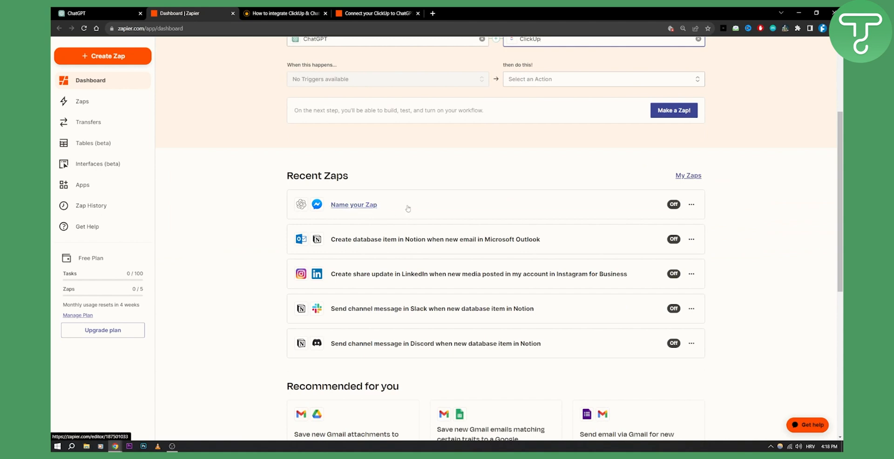
mouse_move(473, 204)
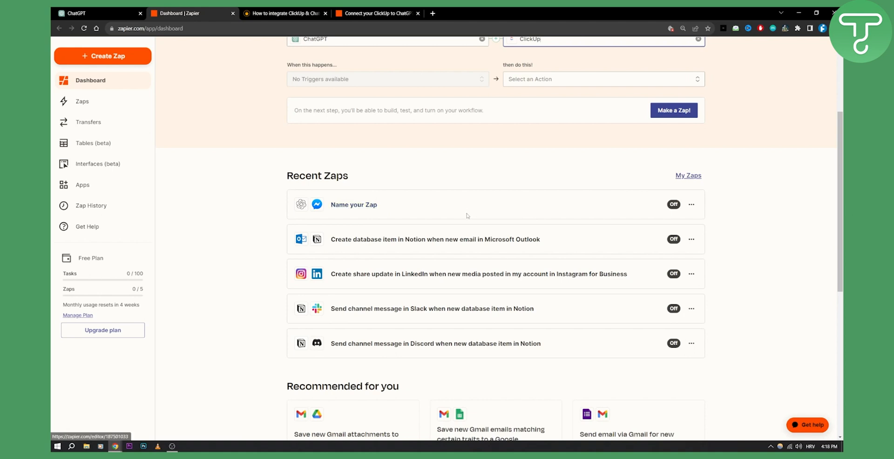
scroll("up", 3)
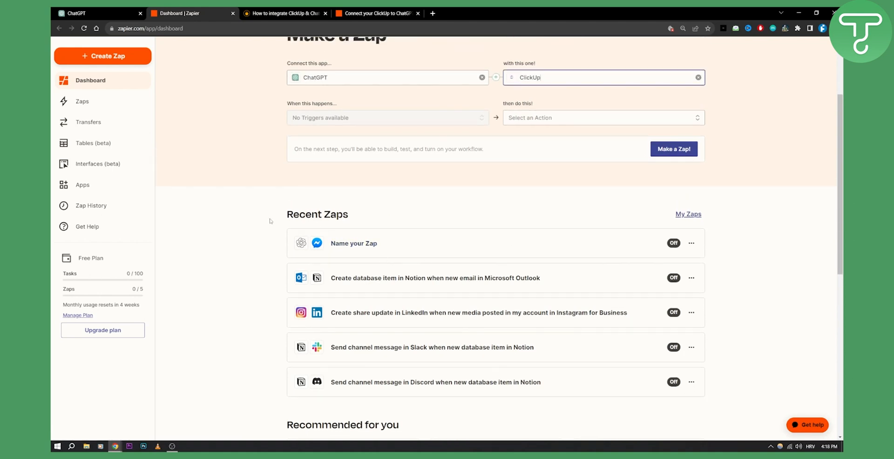
left_click(284, 13)
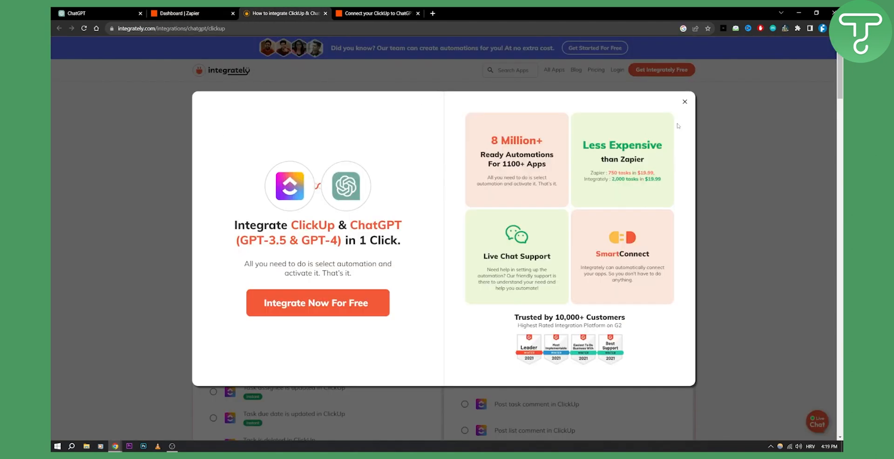
- Dismiss the promo popup and choose the 'Task status is updated in ClickUp' trigger
left_click(685, 101)
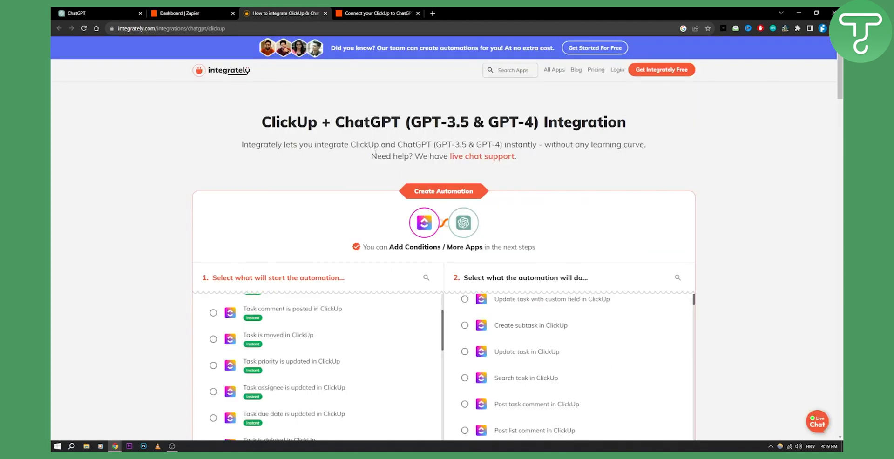
scroll("down", 3)
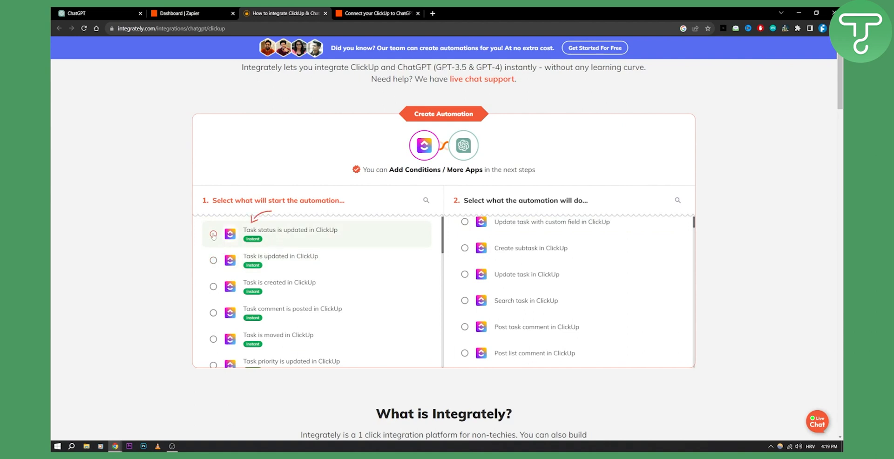
left_click(212, 234)
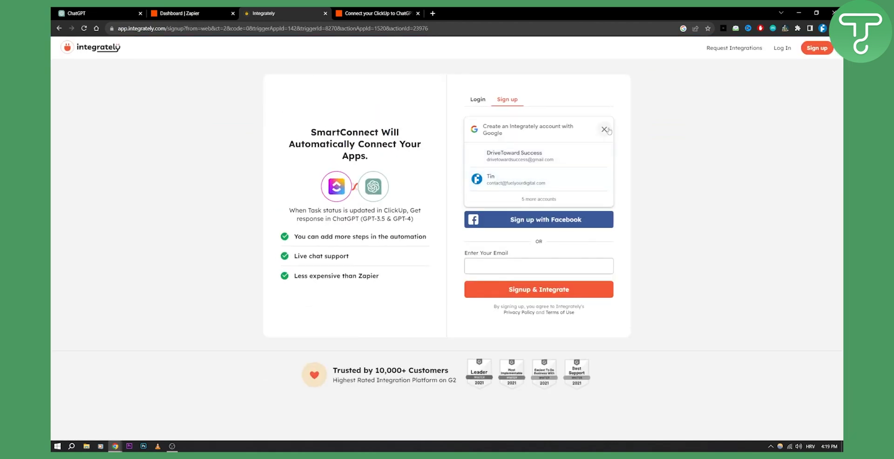
- Dismiss the Google sign-in prompt and return to the Zapier dashboard
left_click(606, 130)
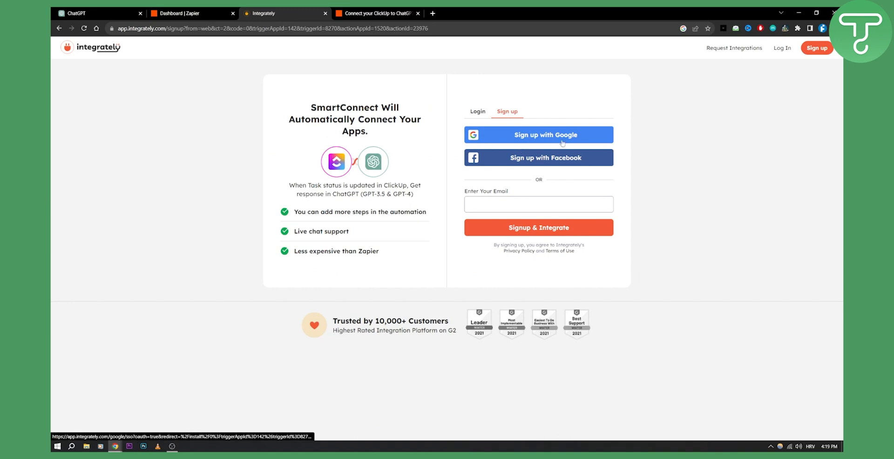
mouse_move(327, 224)
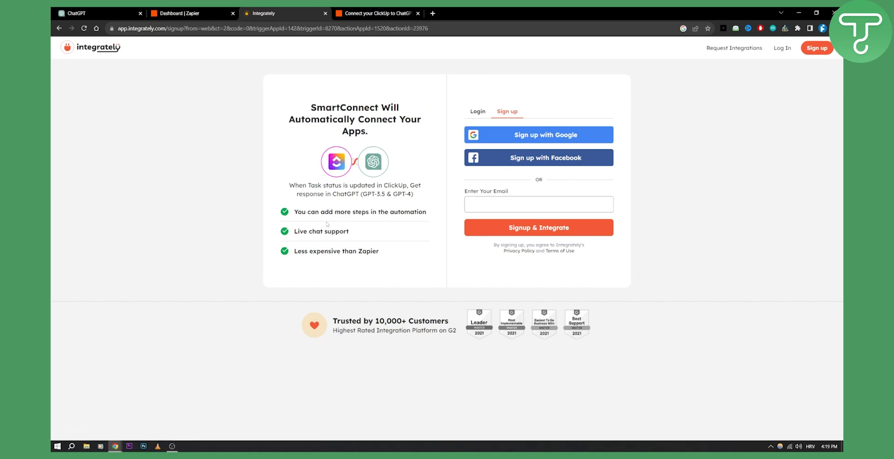
left_click(190, 13)
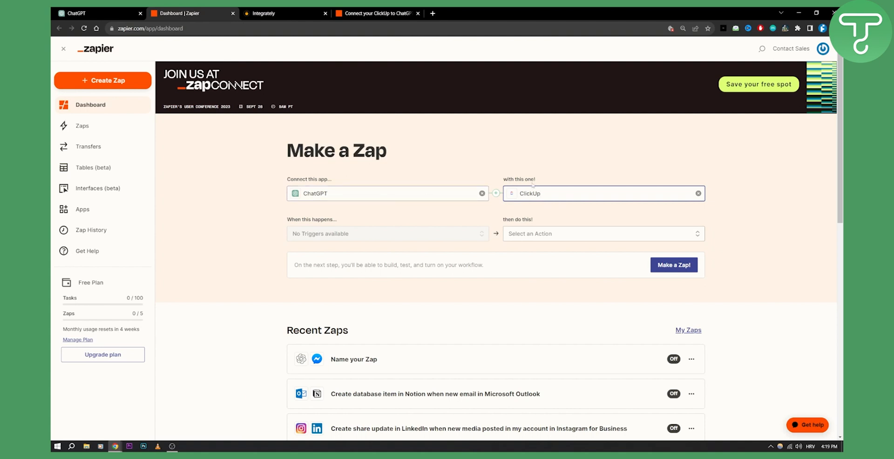
- Open Integrately's Explore automations page via its logo, then return to the Zapier Make a Zap form
double_click(368, 150)
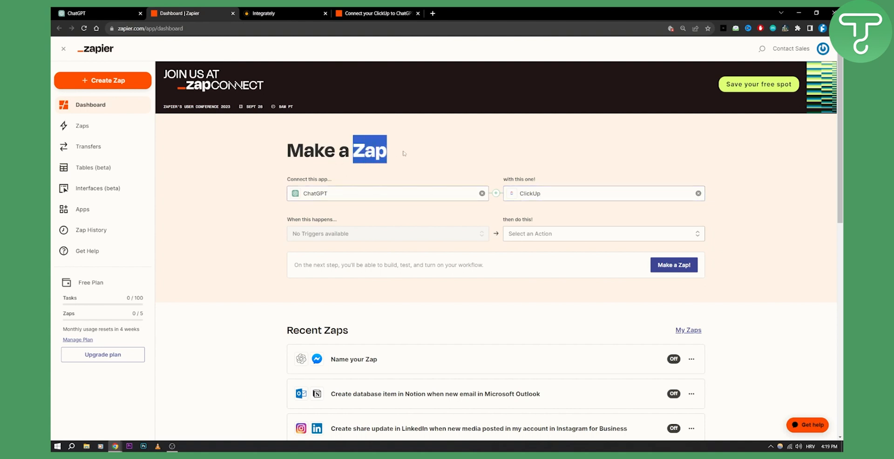
left_click(283, 13)
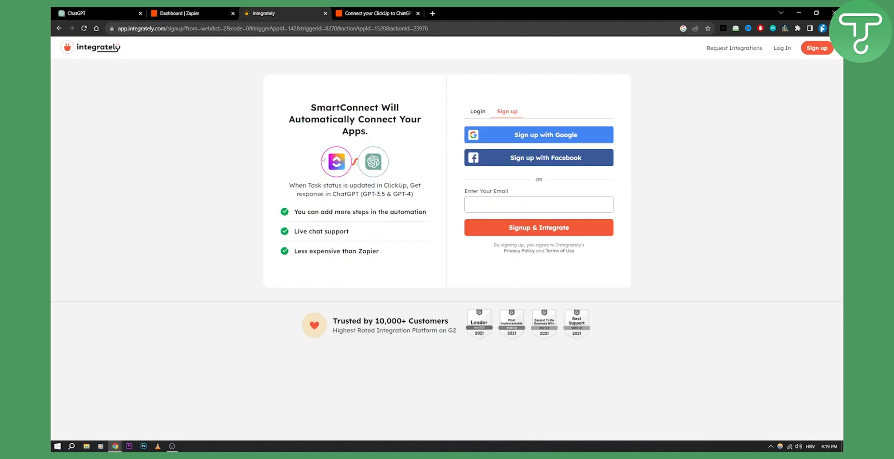
left_click(537, 135)
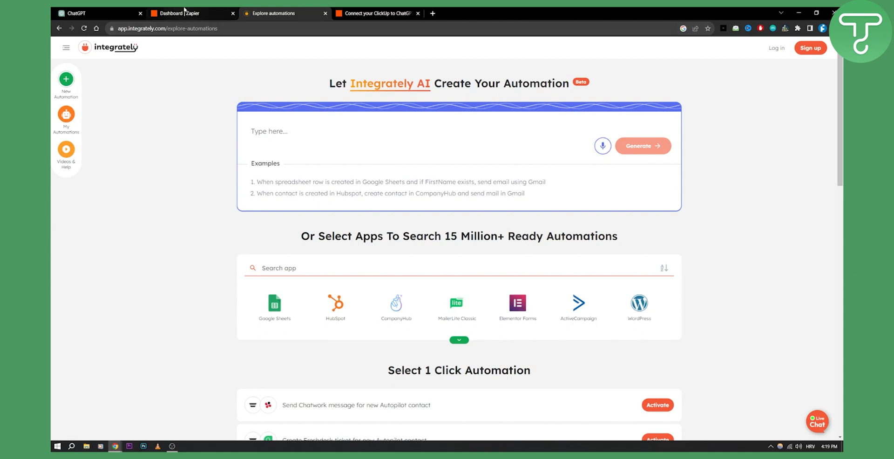
left_click(192, 13)
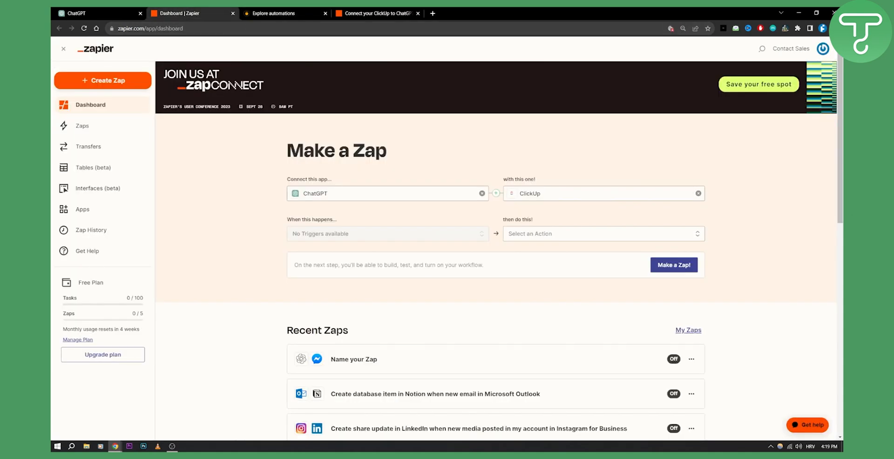